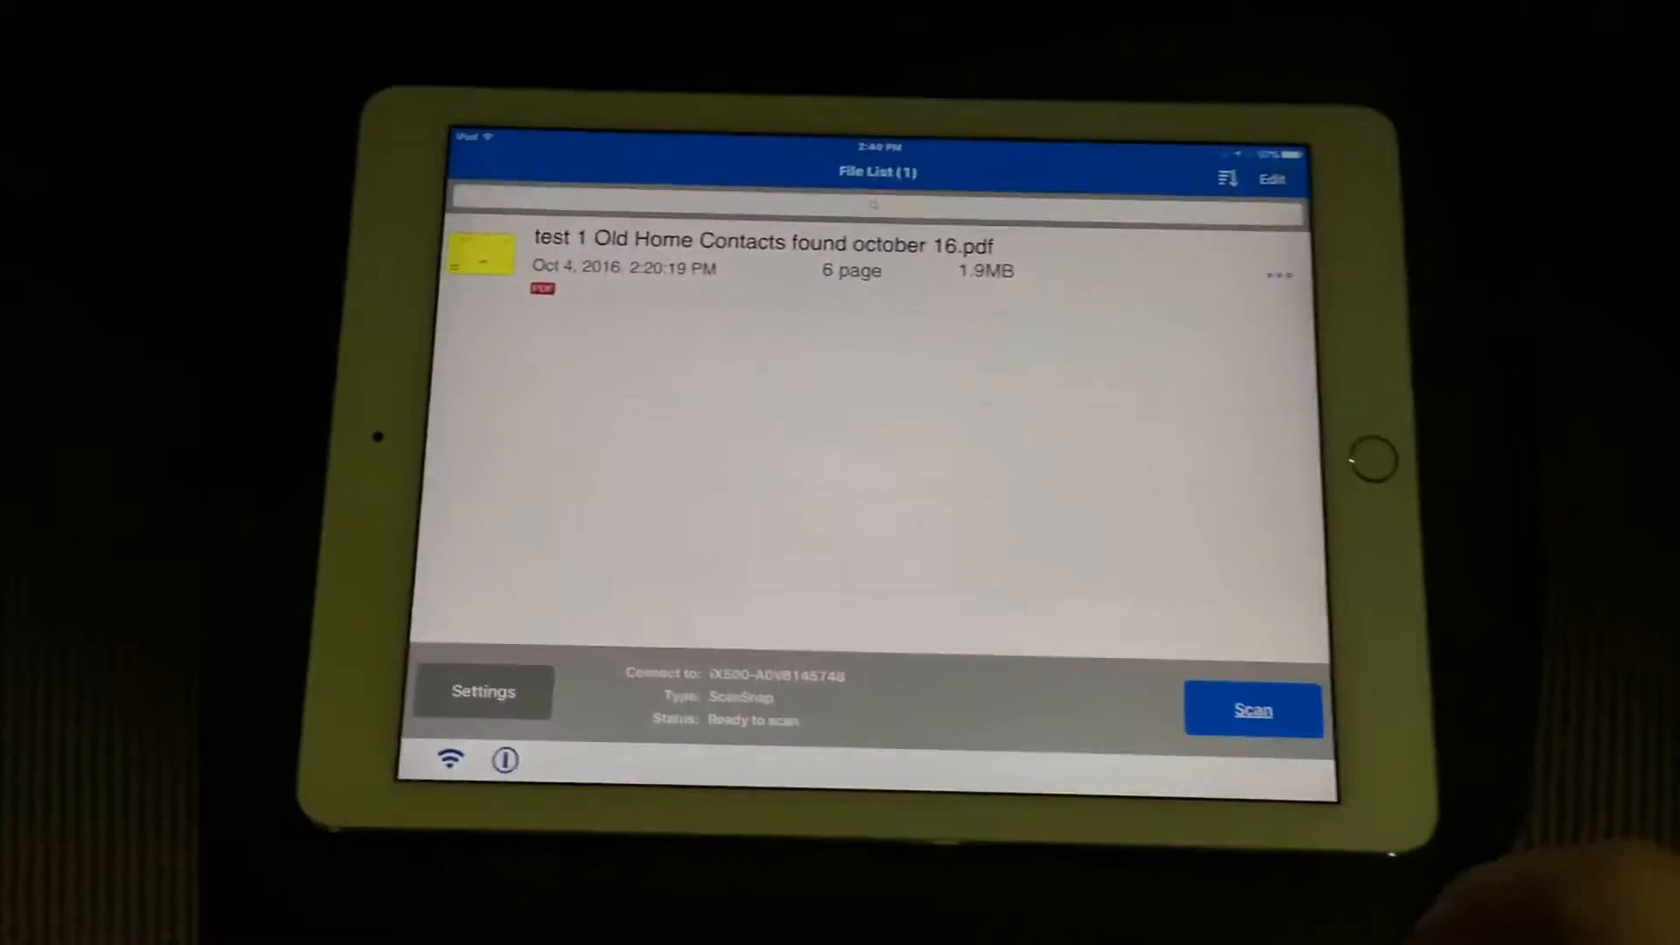
- Start a scan to add two new test 2 Old Home Contacts PDFs
left_click(1252, 710)
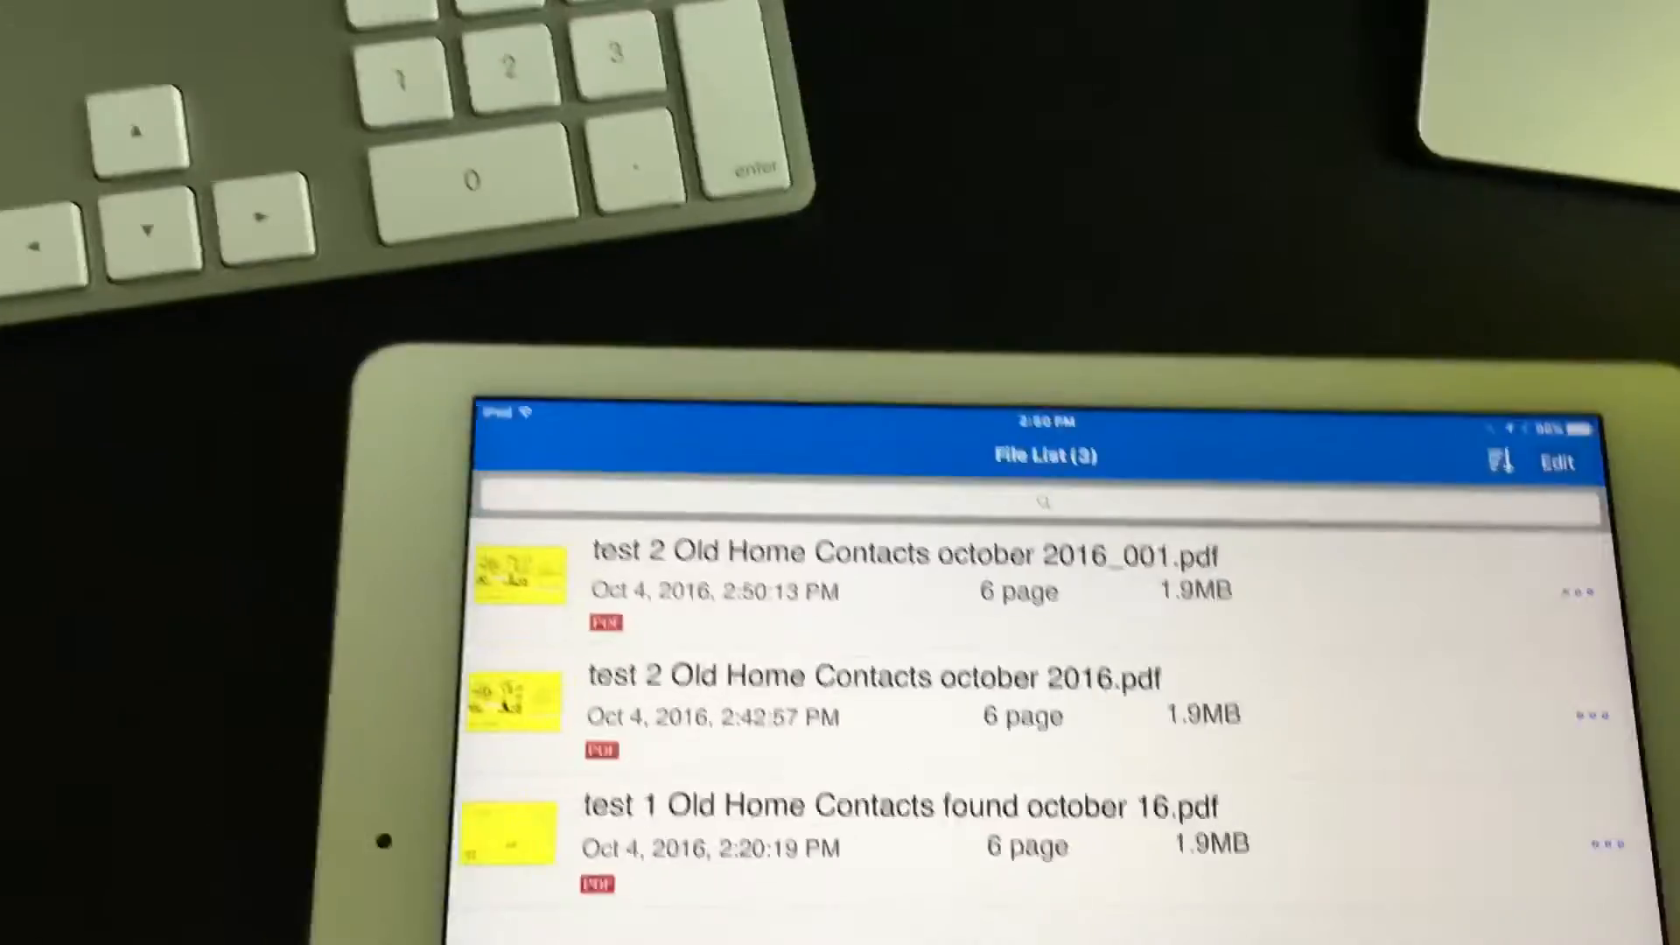
left_click(889, 573)
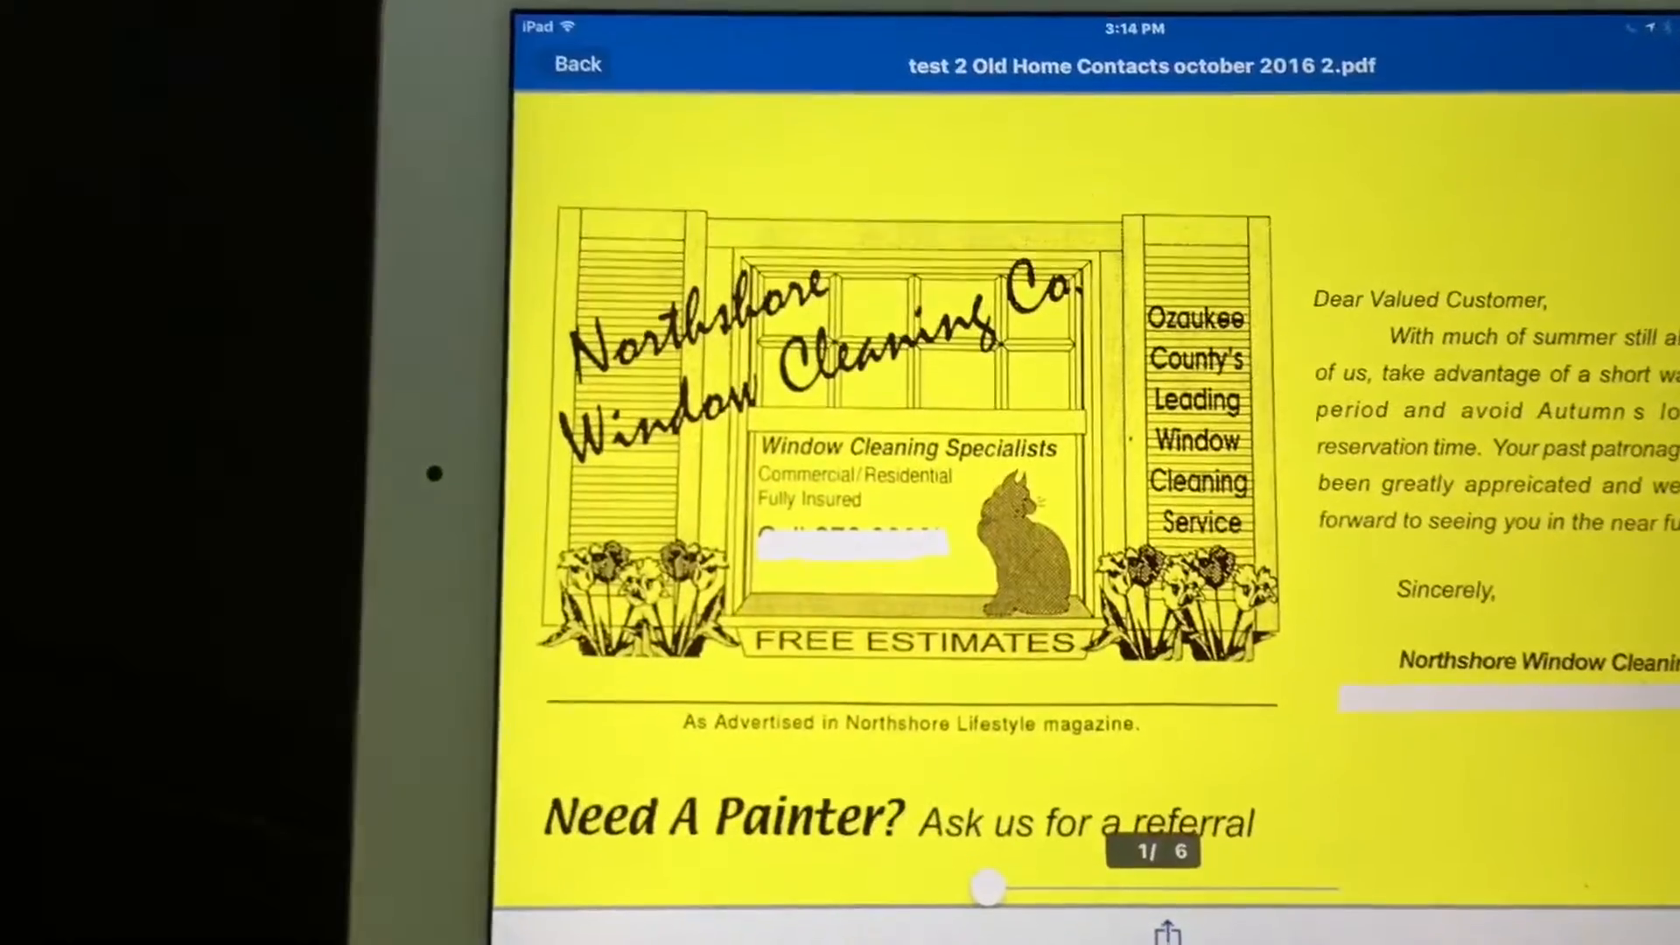
- Share the open scan to Evernote from the share sheet
left_click(1165, 930)
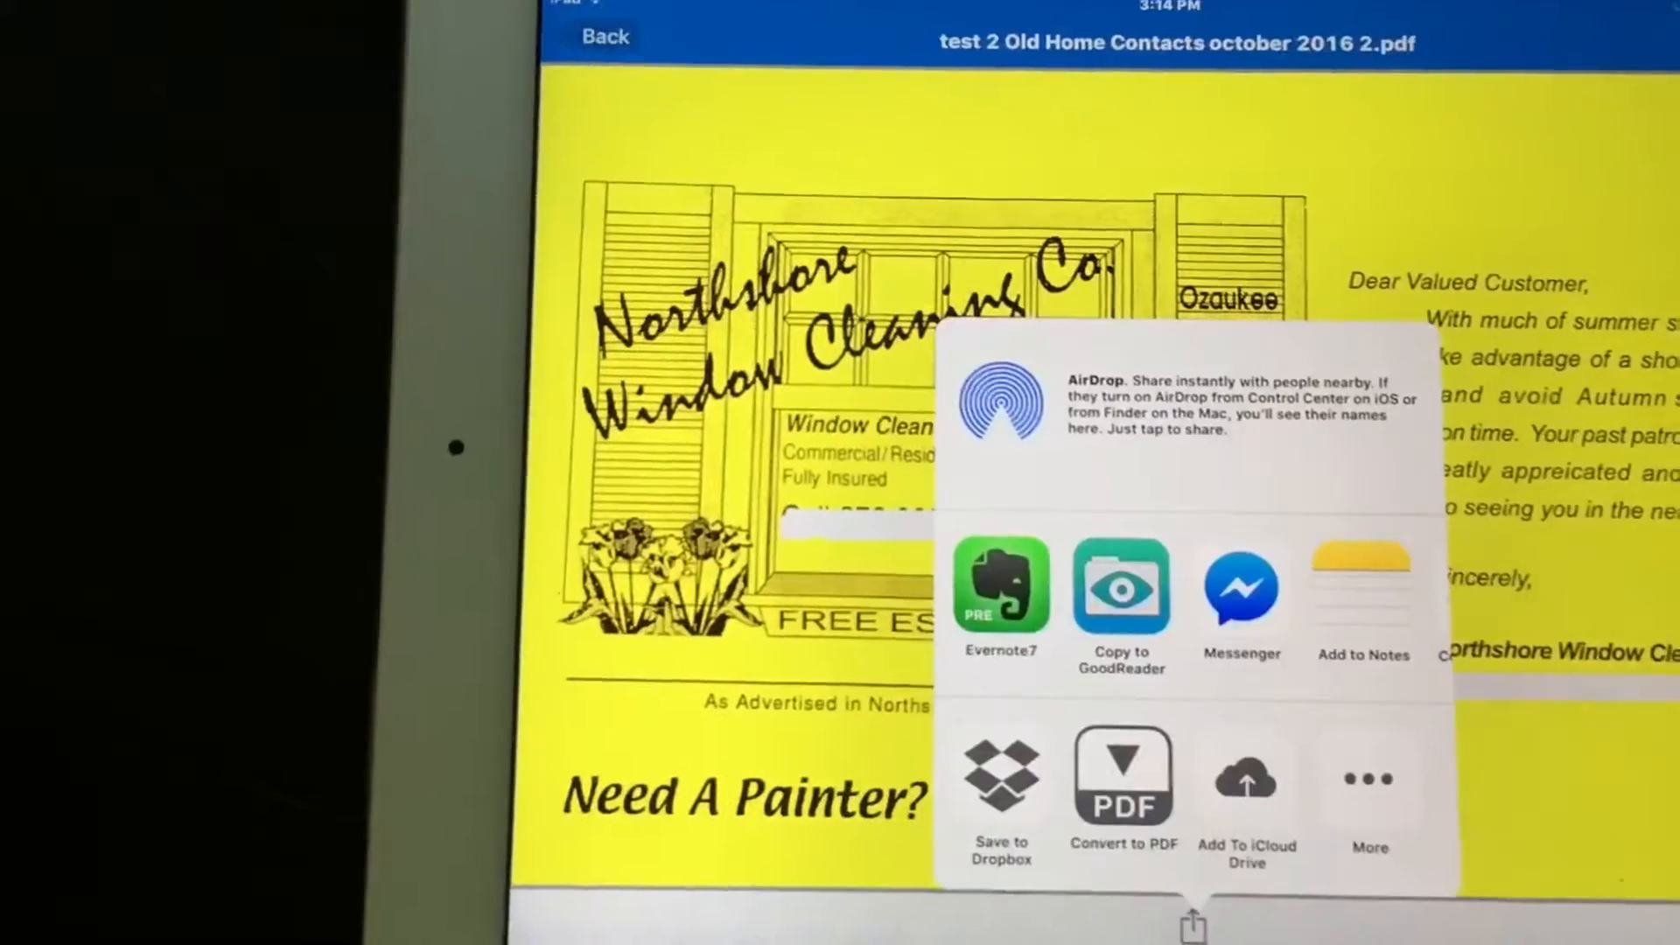
left_click(999, 587)
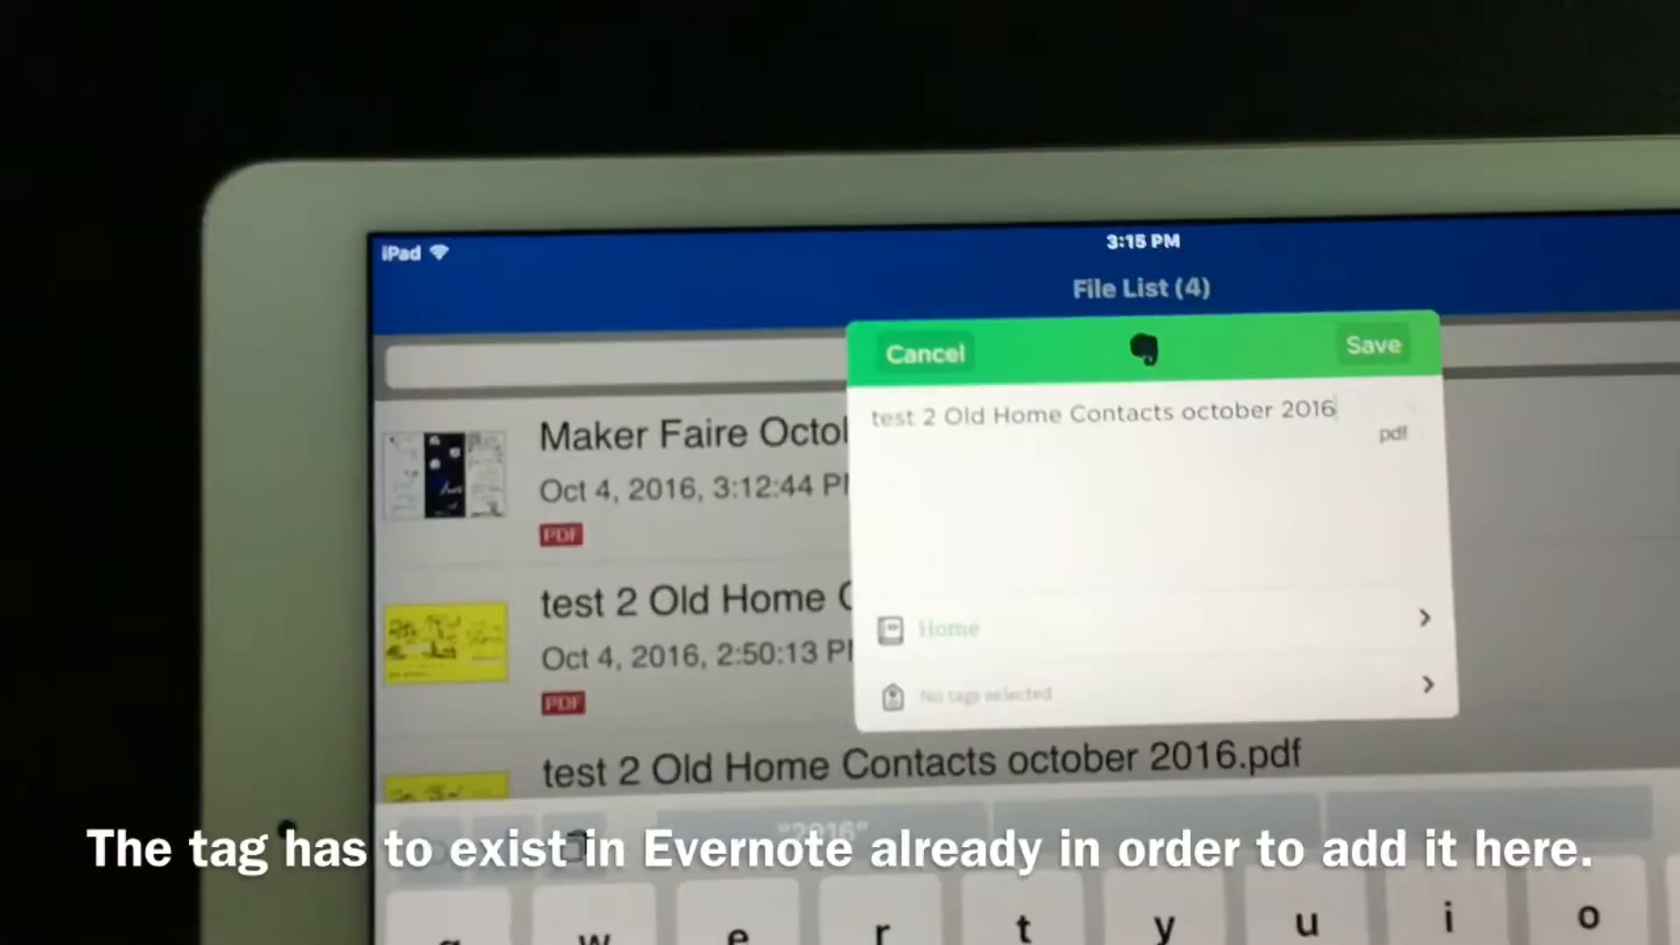
- Save the note 'test 2 Old Home Contacts october 2016' to the Home notebook
left_click(1373, 345)
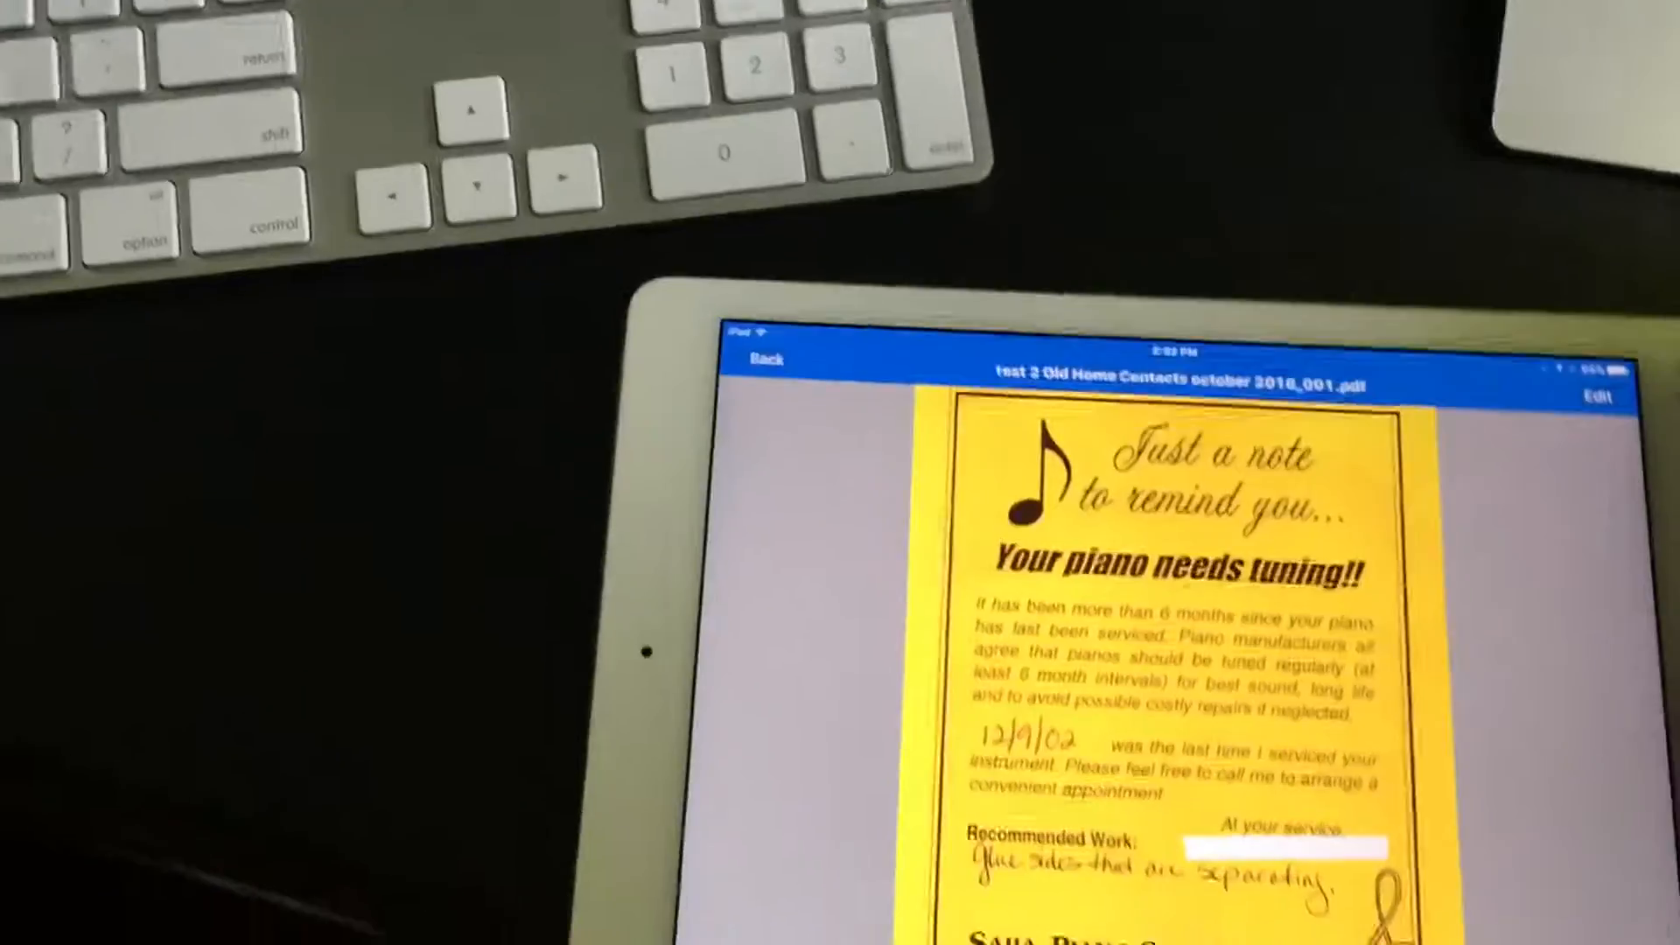
- Enter page editing and rotate the current page of the scan
left_click(1599, 397)
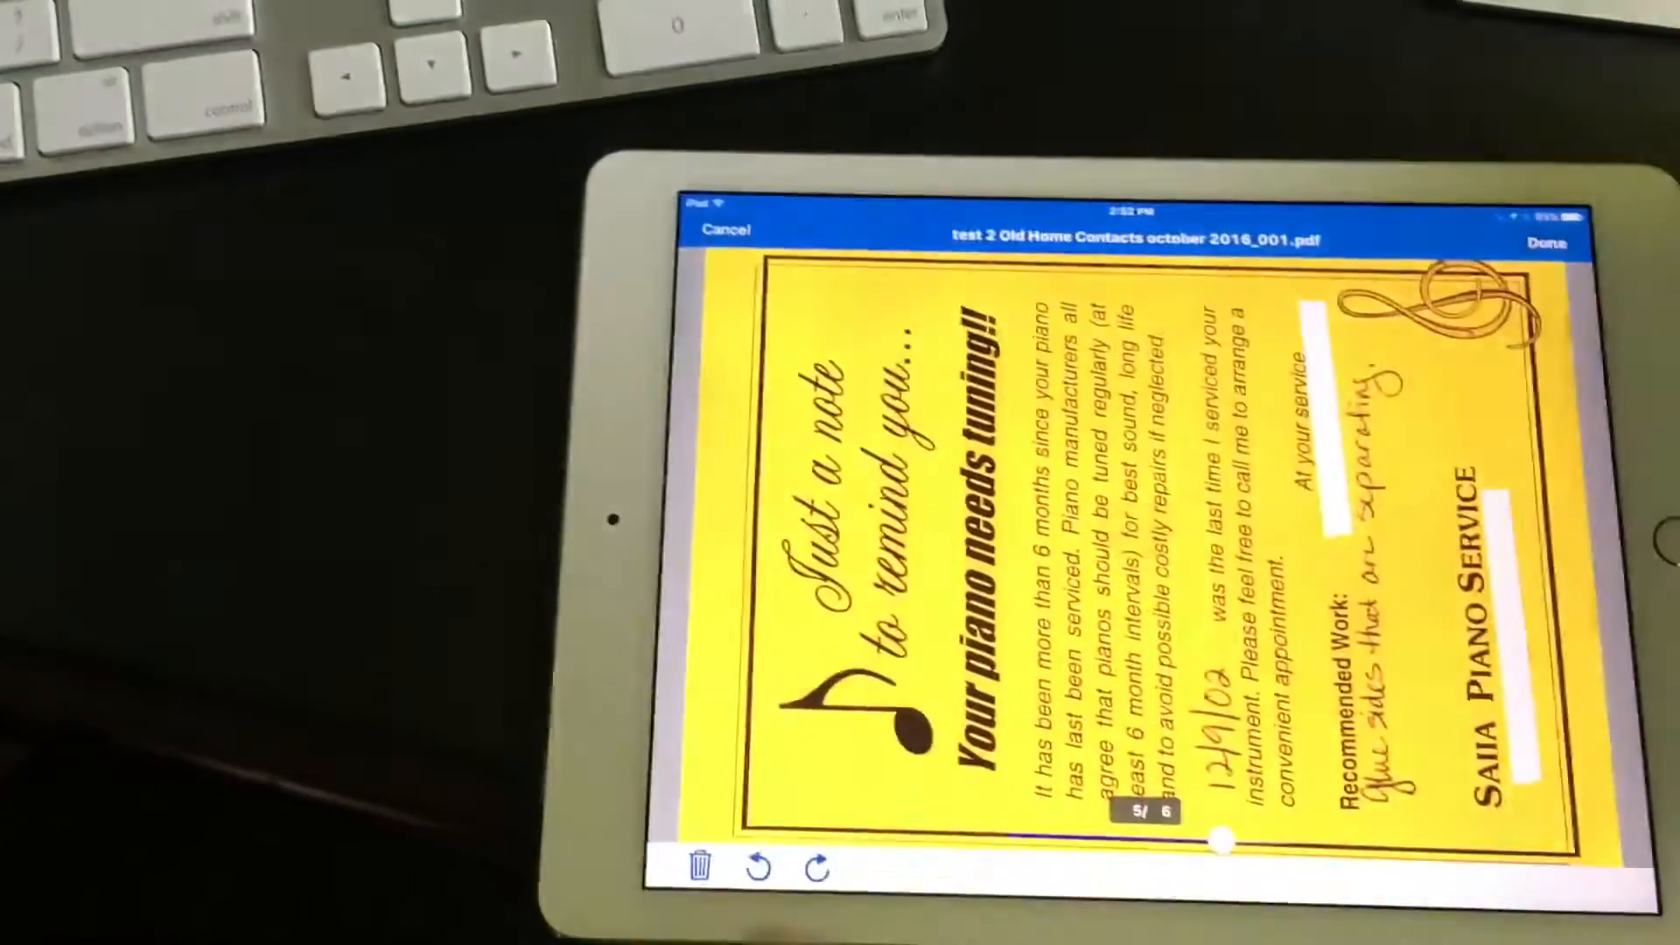
left_click(817, 868)
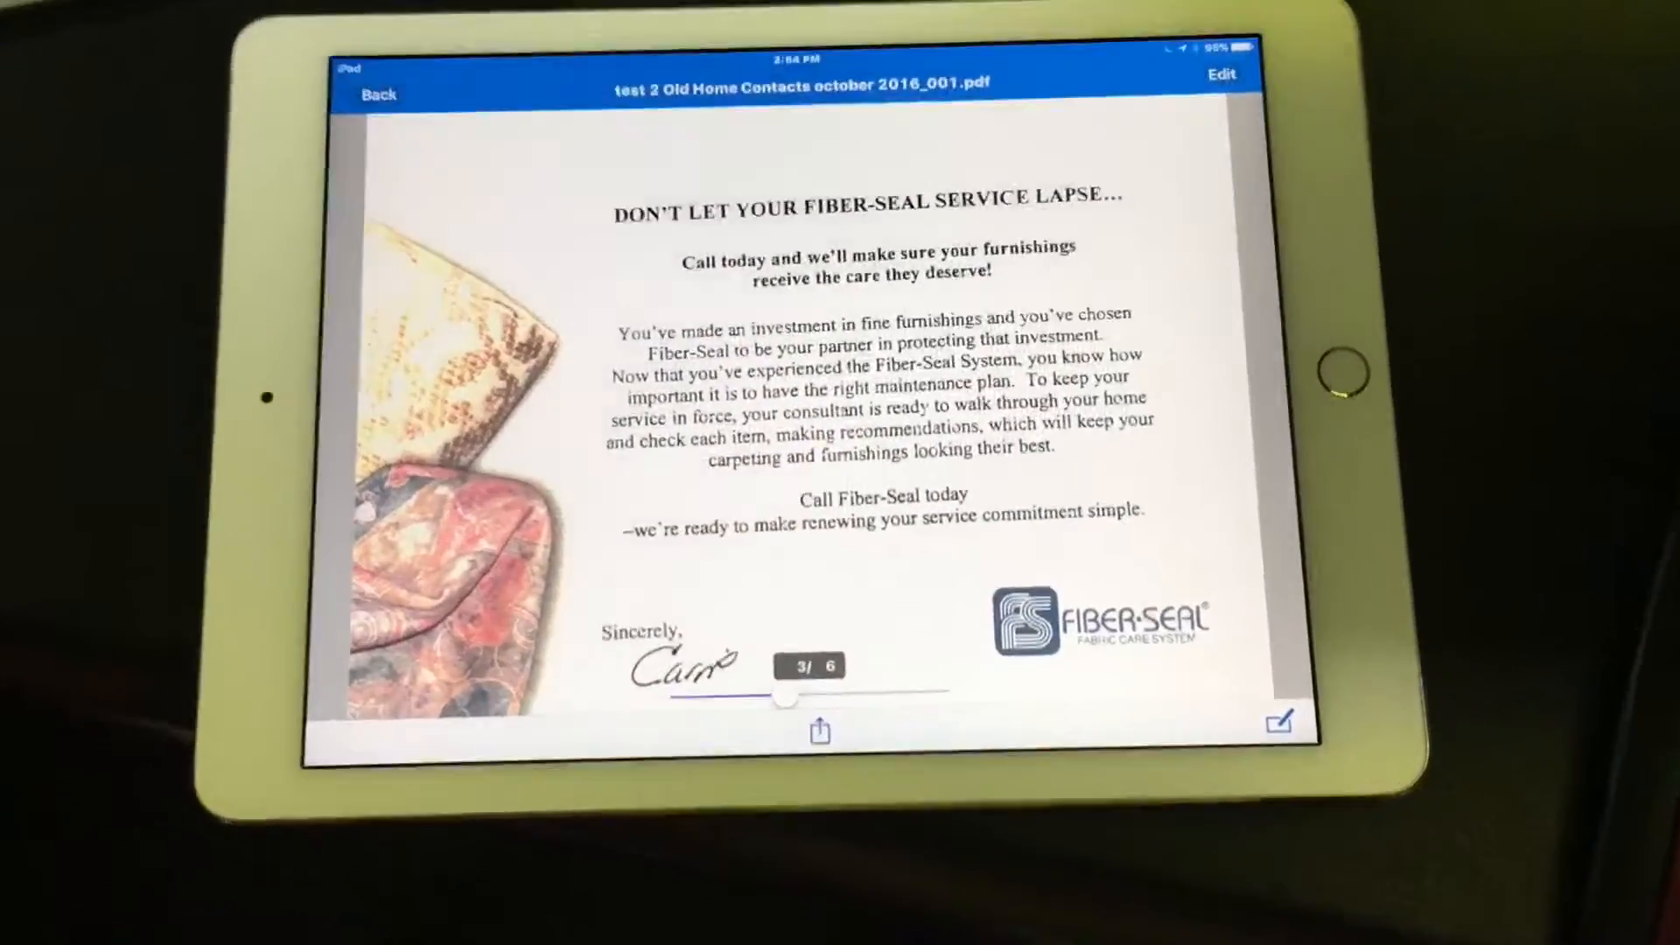
- Close the PDF viewer to return to the three-file list
left_click(820, 732)
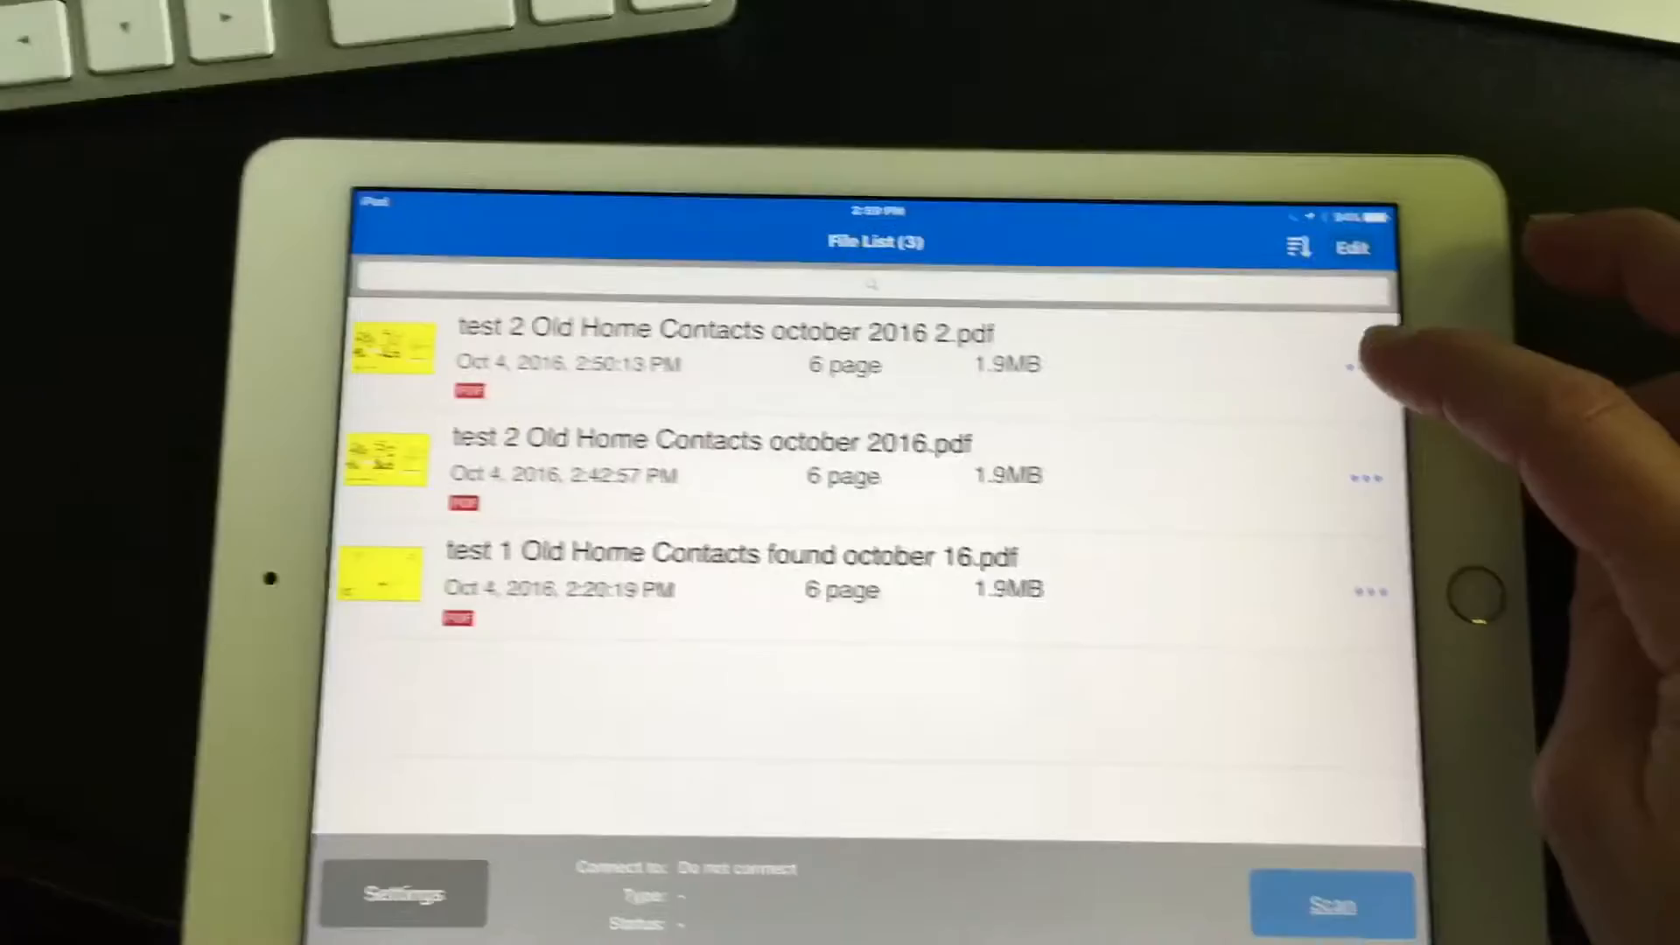
left_click(1352, 367)
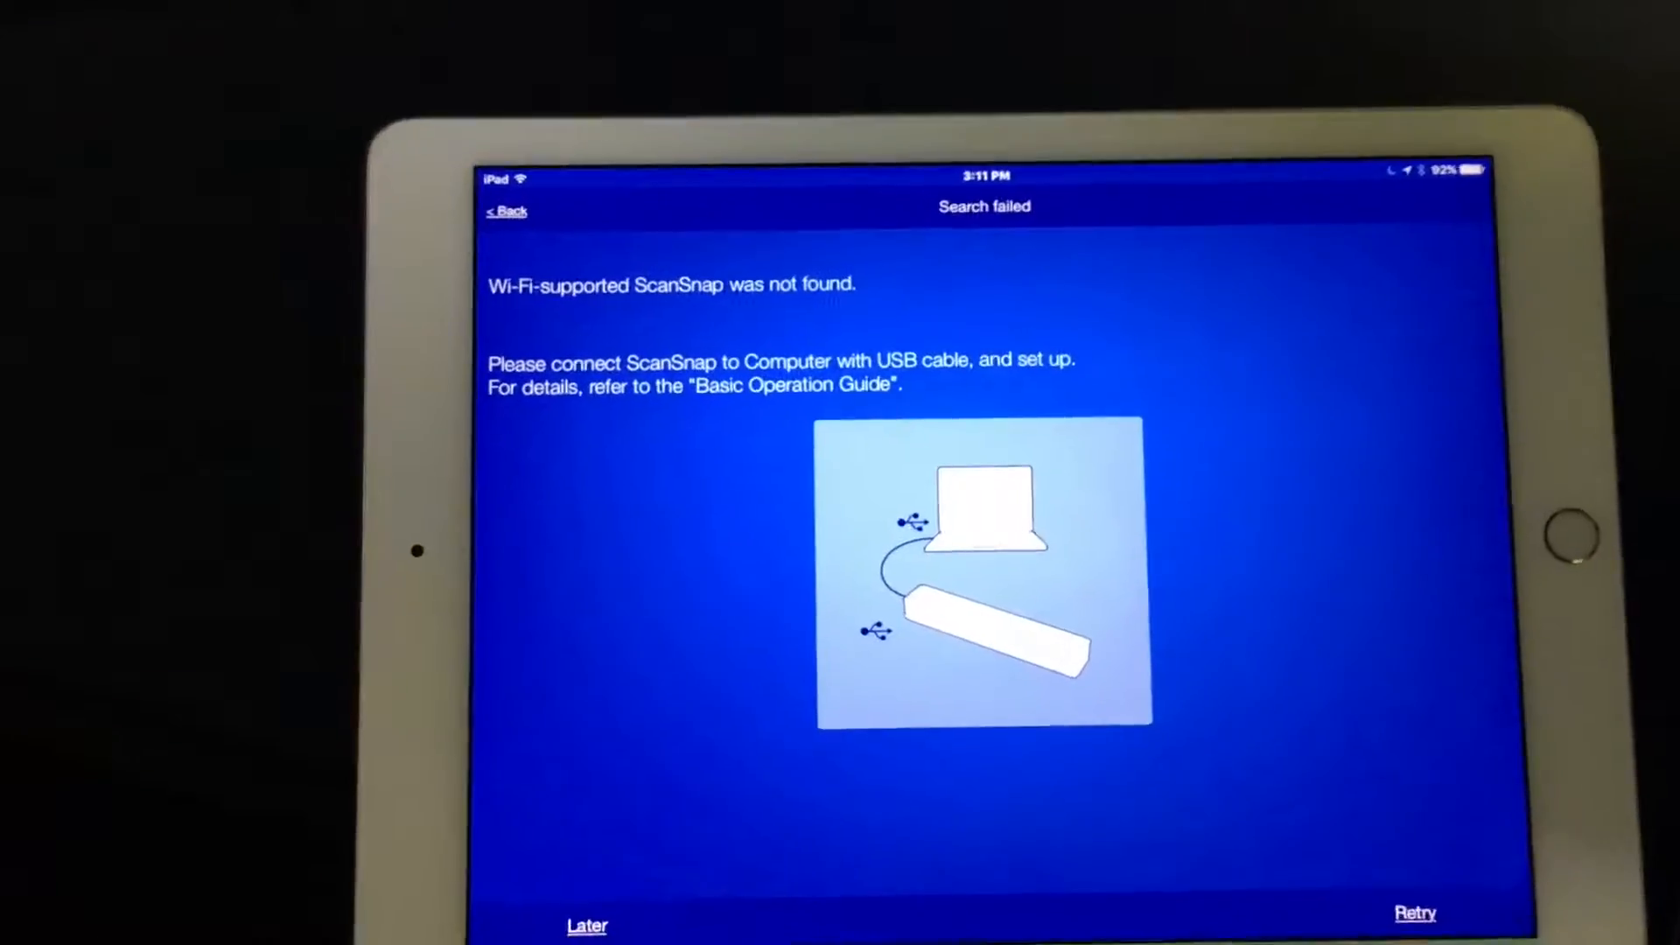
- Dismiss the failed Wi-Fi scanner search with Later
left_click(1414, 912)
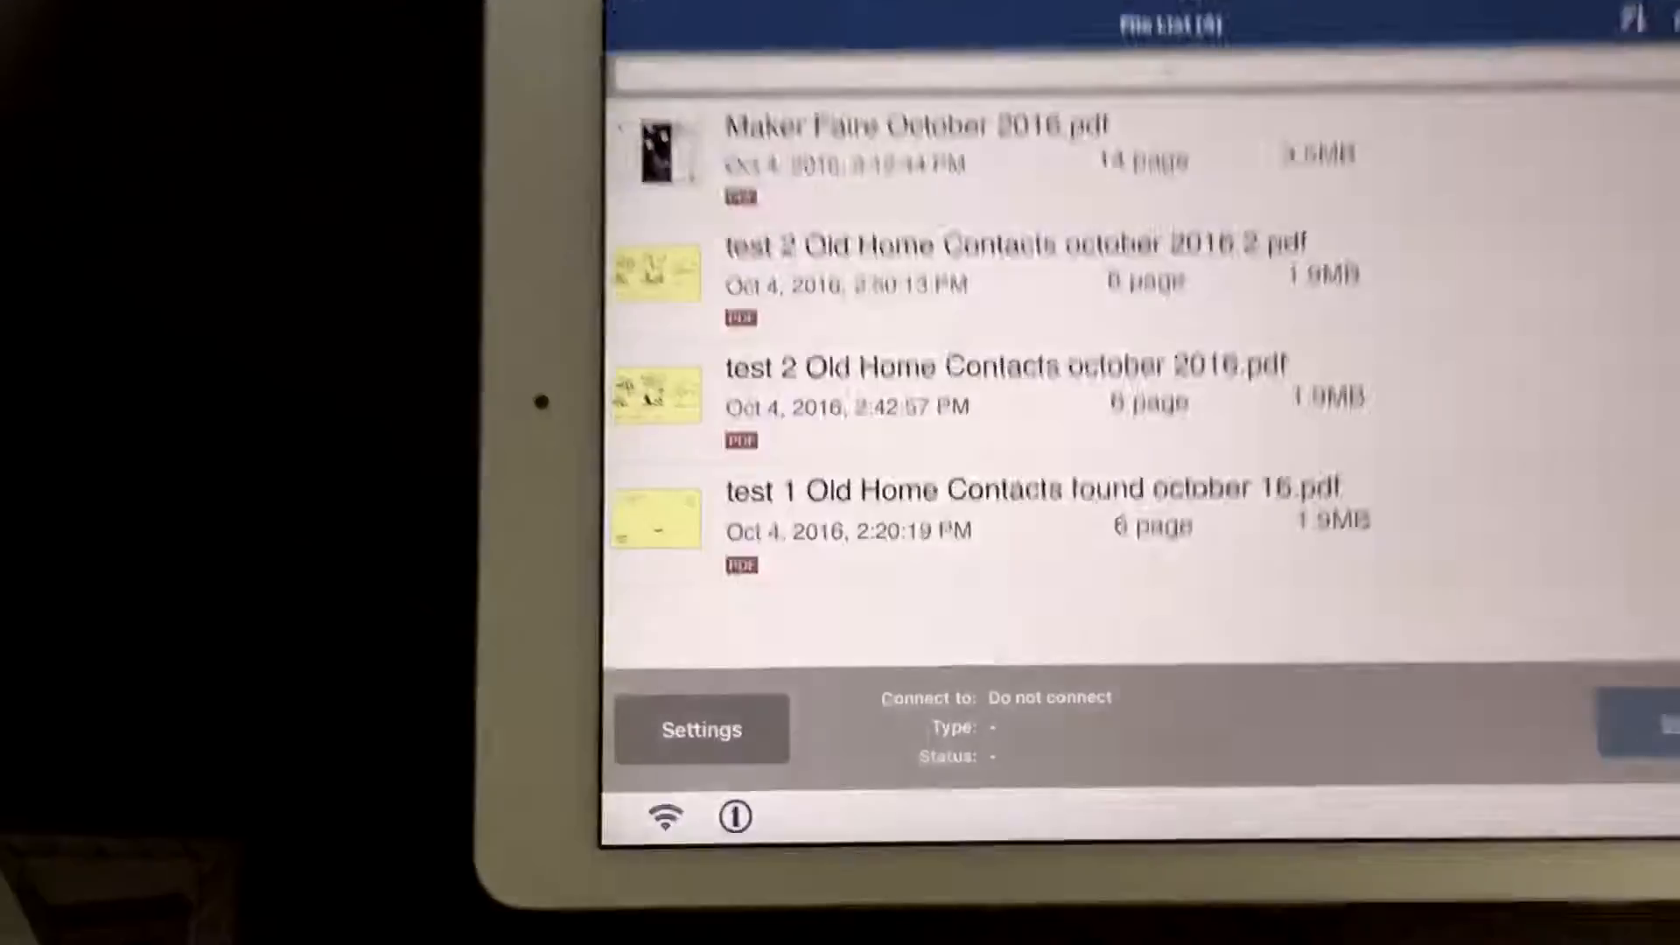
- Leave ScanSnap Connect for the iPad home screen
left_click(700, 729)
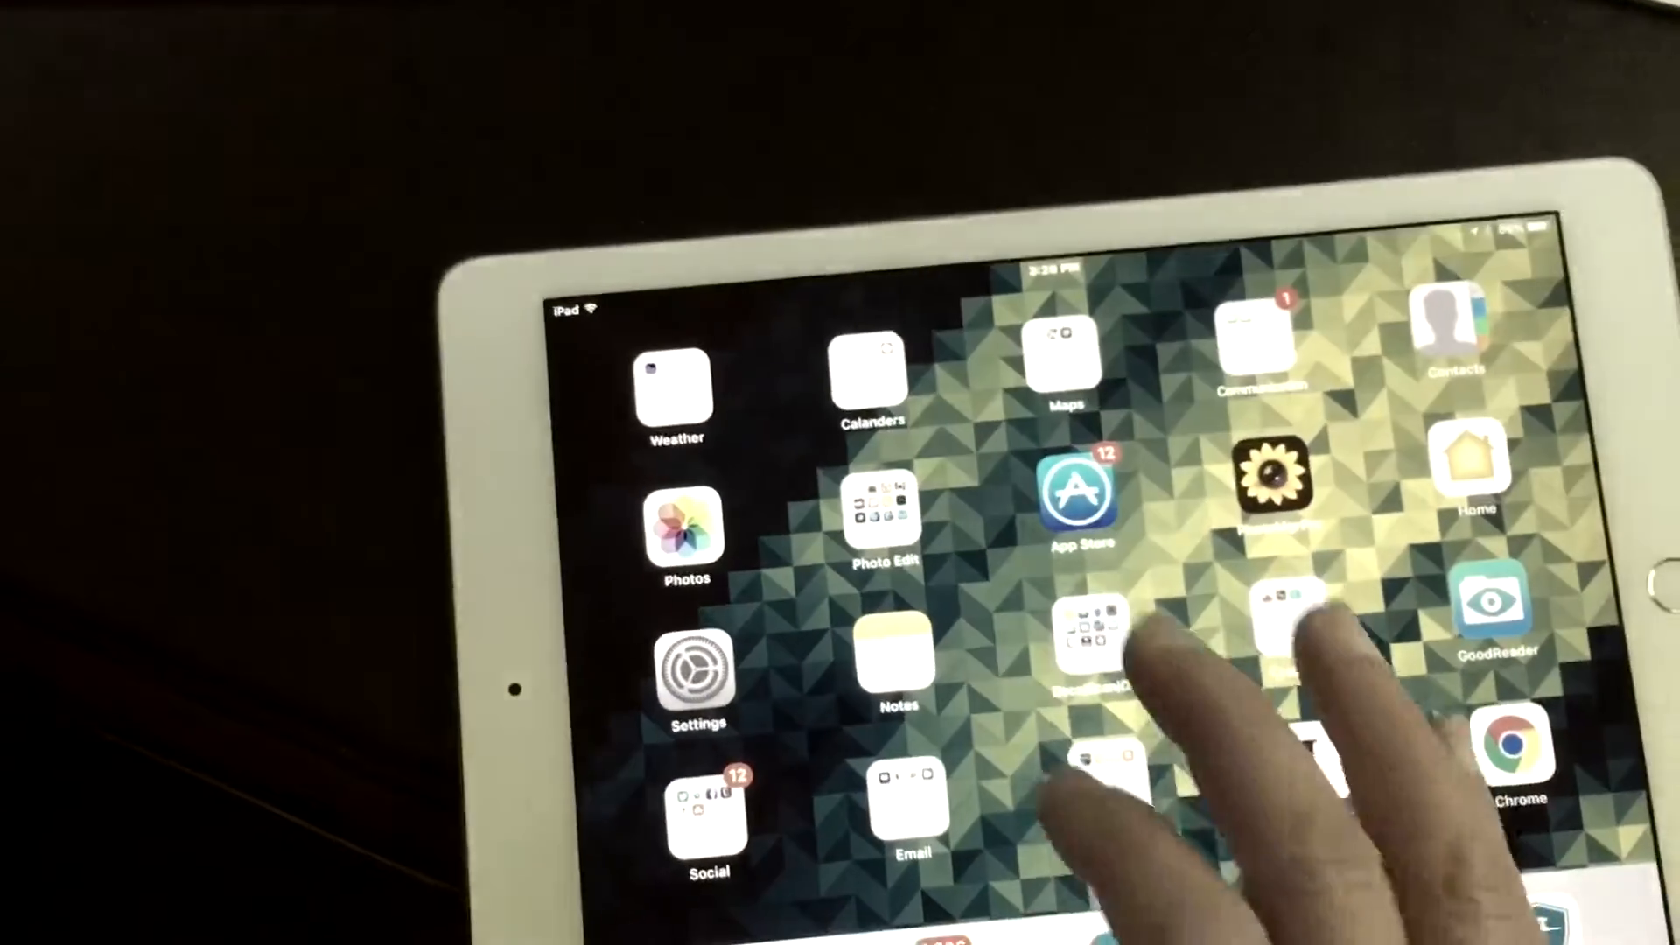
- Reopen ScanSnap Connect and skip the failed search to reach the iX500-connected file list
left_click(1092, 631)
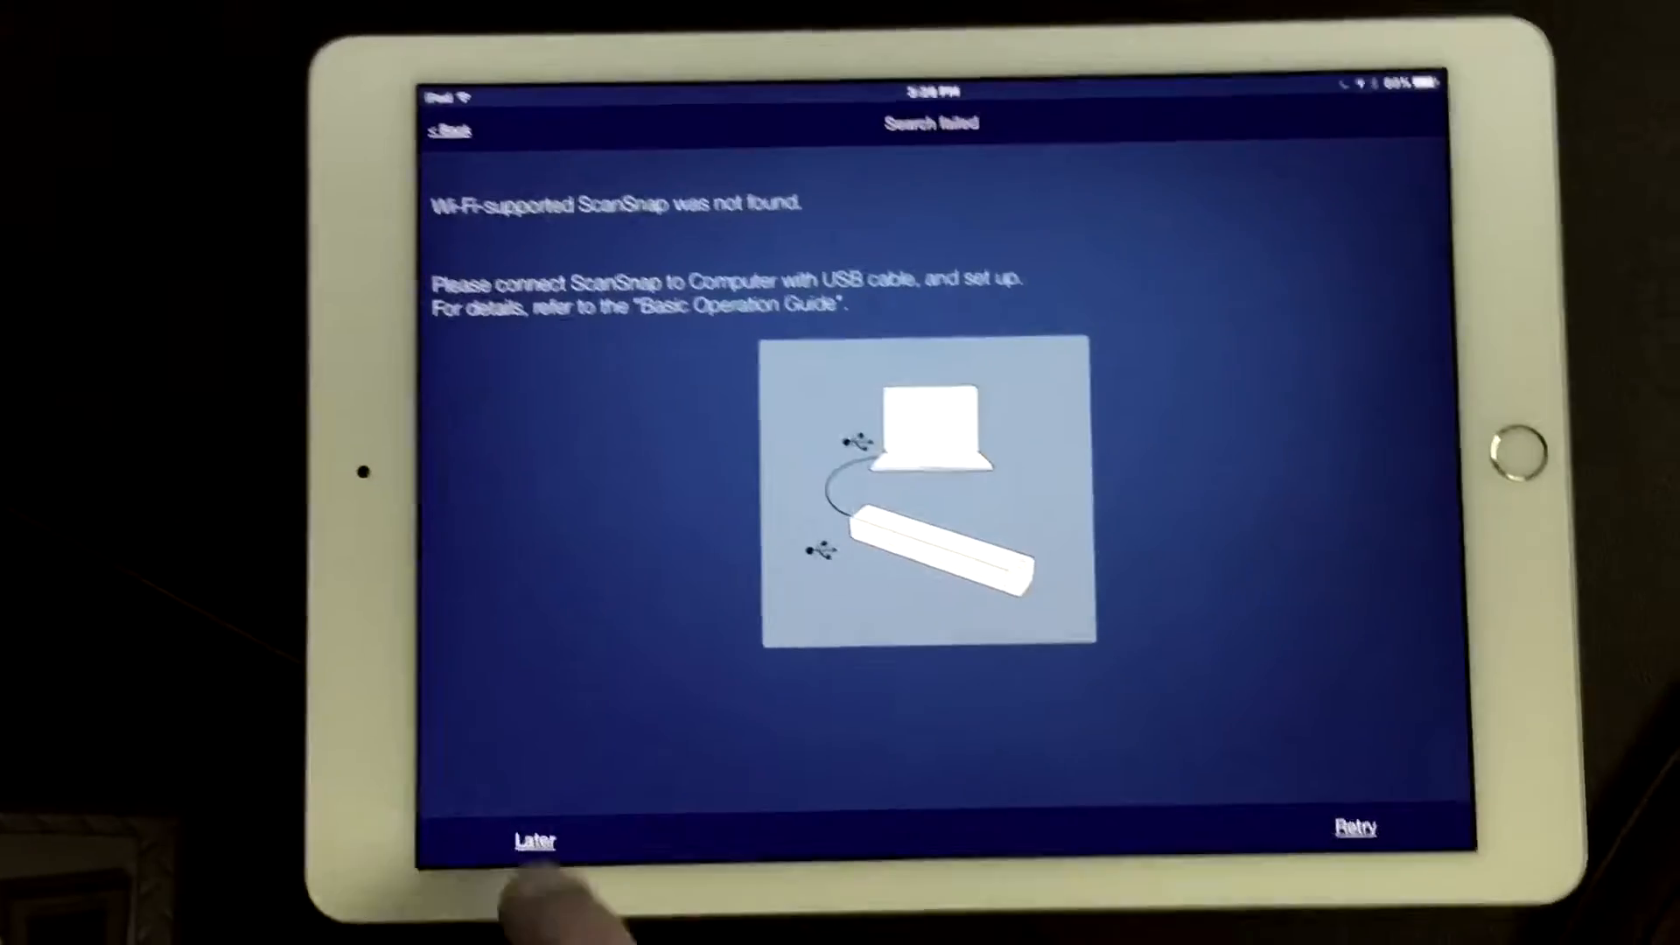
left_click(534, 840)
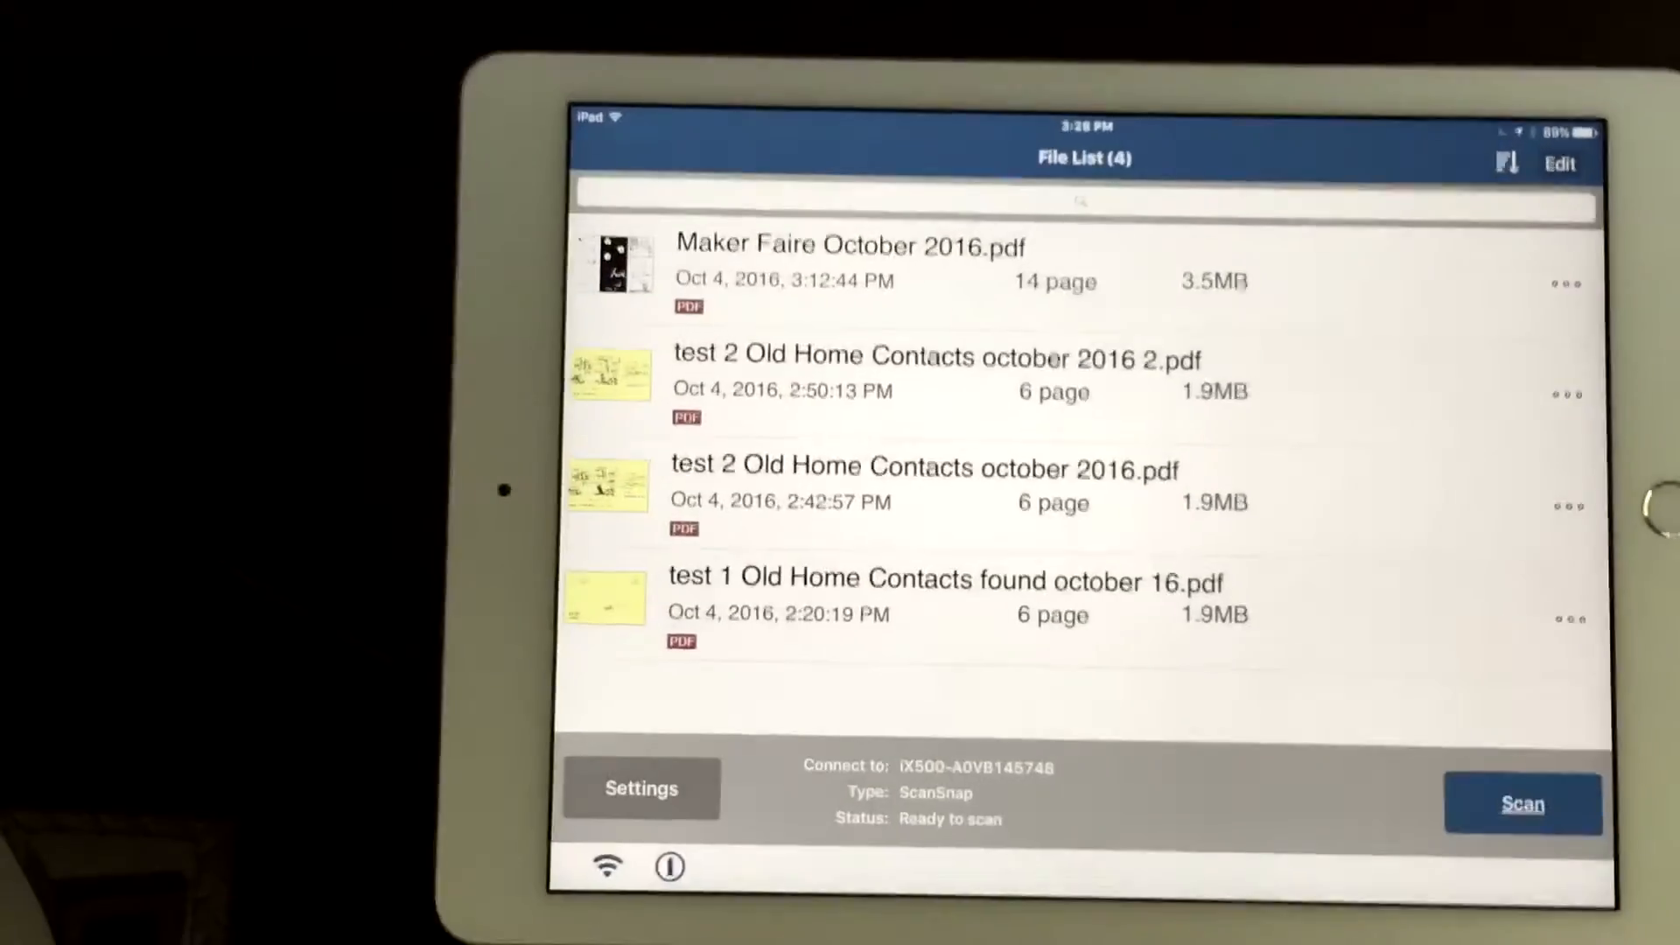